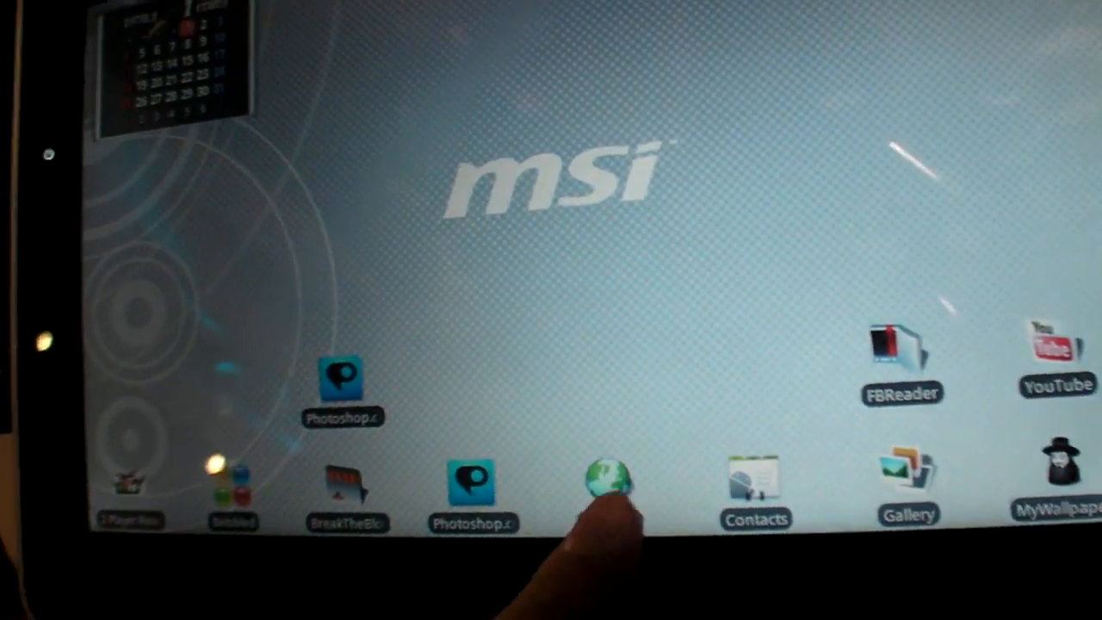
Launch the Browser and acknowledge the No network connection warning with OK
left_click(607, 474)
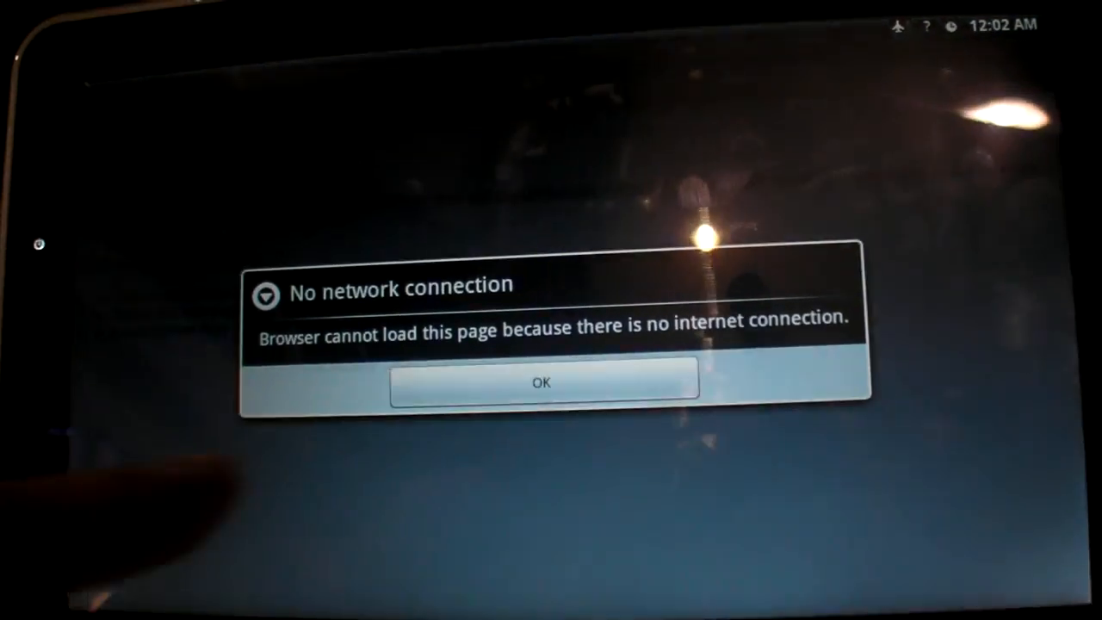
left_click(543, 383)
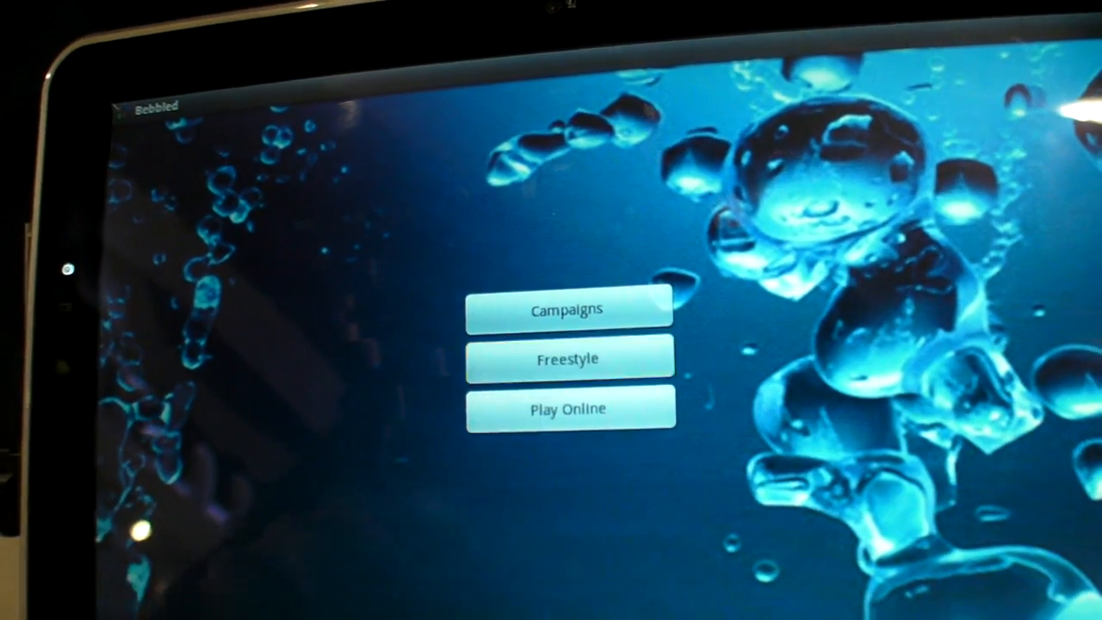
Start a Standard Freestyle game from the Bebbled main menu, giving a fresh board at score 0
left_click(568, 358)
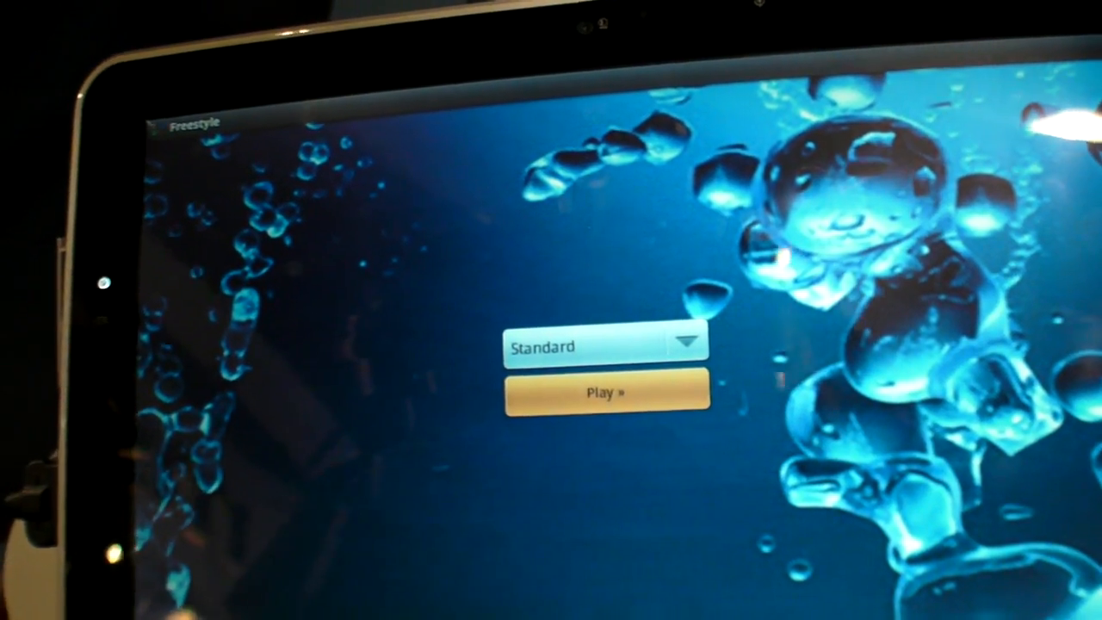
left_click(607, 393)
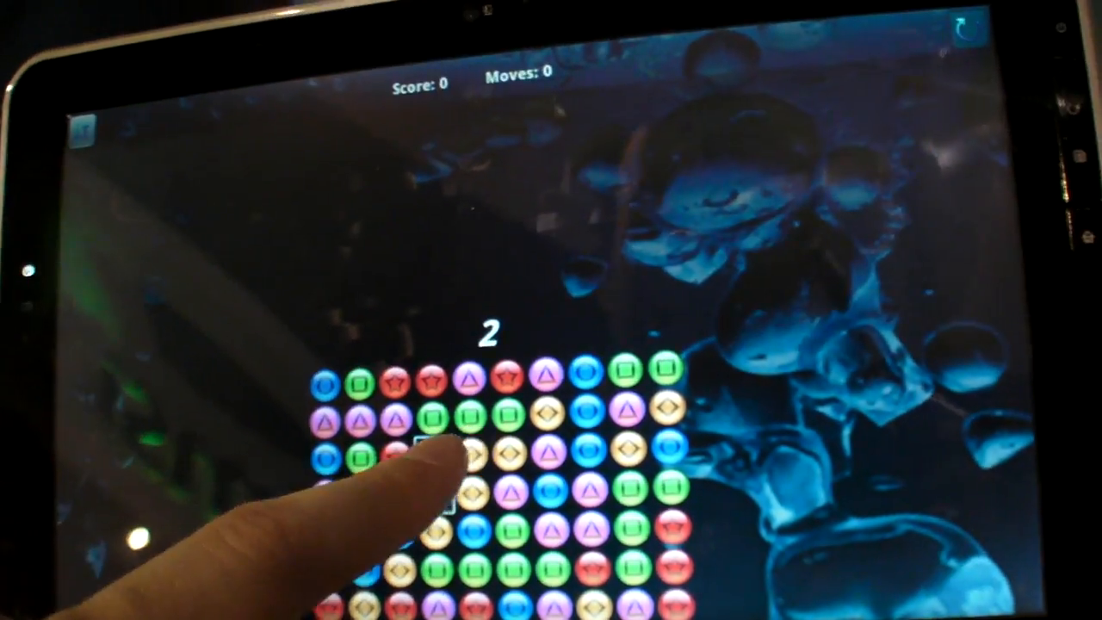